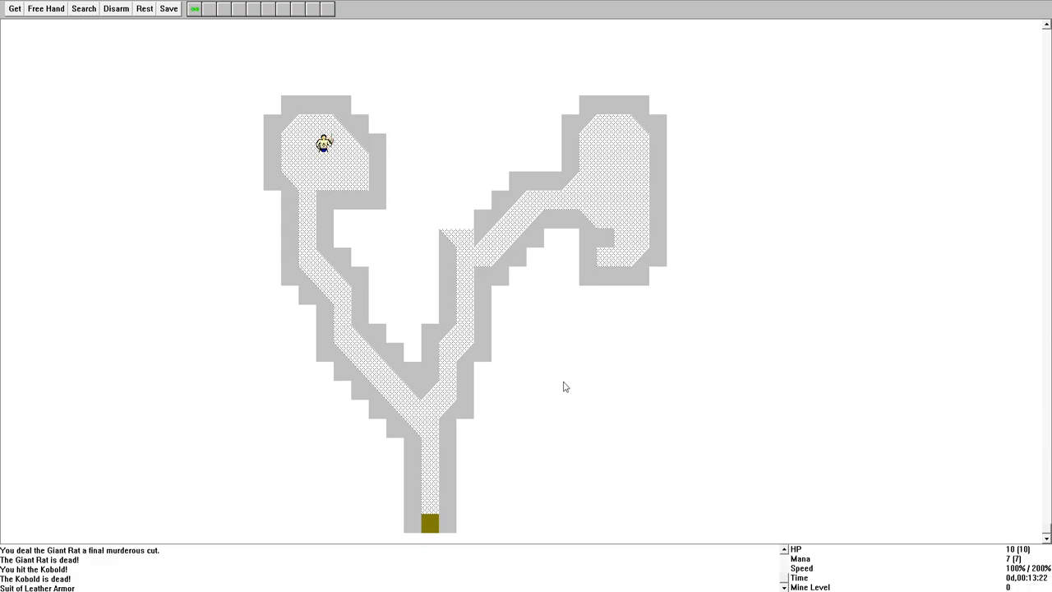
{"action": "mouse_move", "coordinate": [92, 125]}
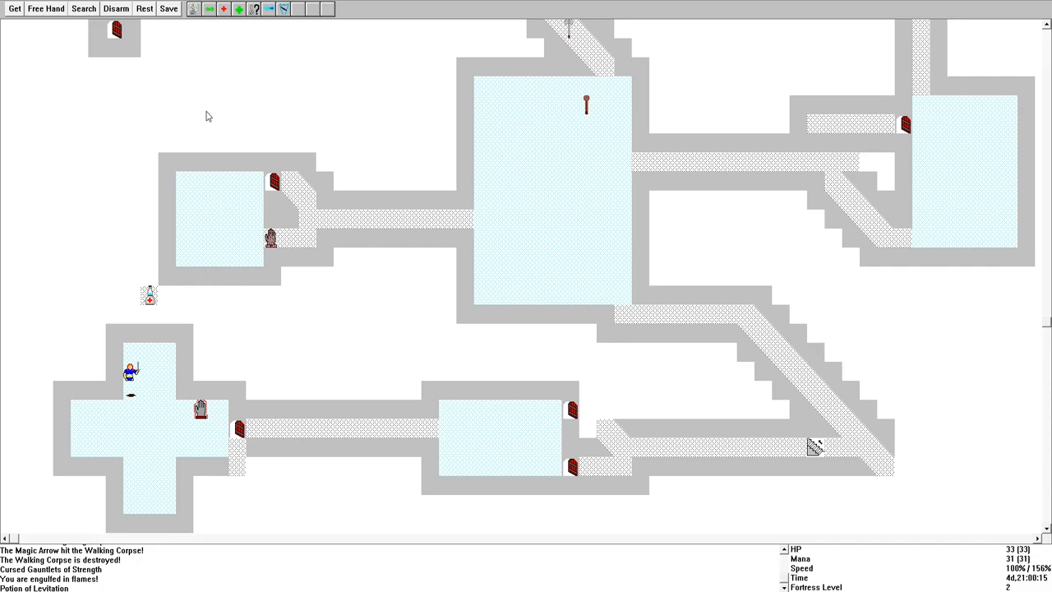
Walk the character through the mine and fortress levels, revealing cave passages and rooms
{"action": "left_click", "coordinate": [168, 8]}
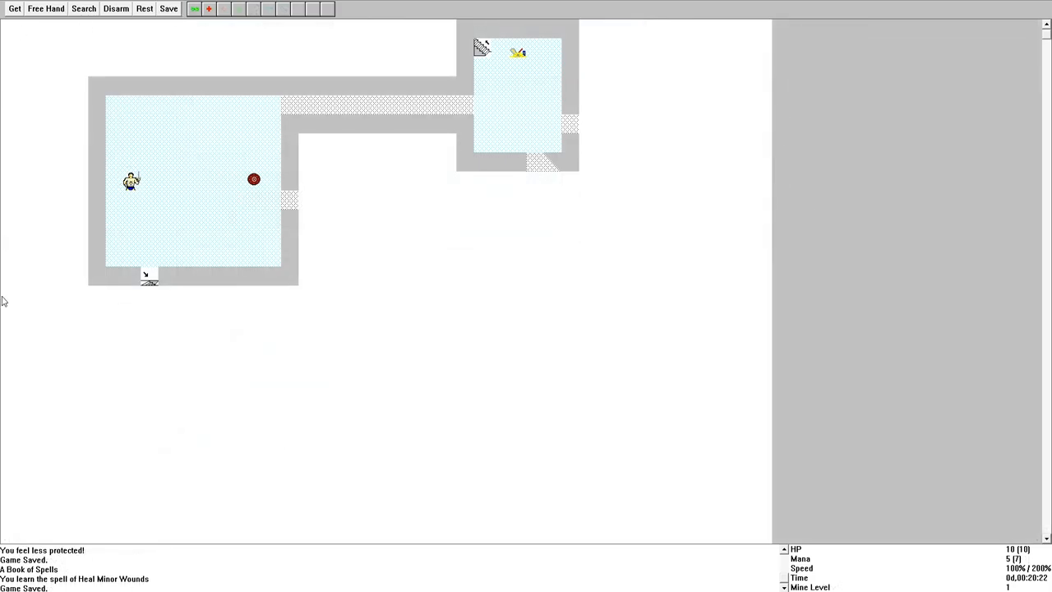
{"action": "left_click", "coordinate": [253, 179]}
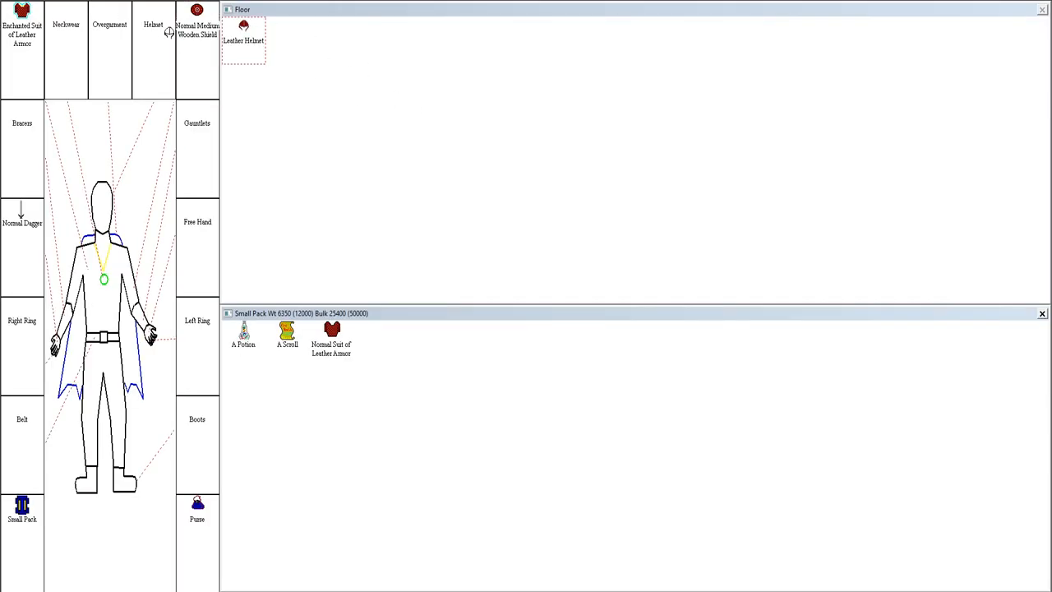
Bring up the inventory with worn gear, the leather helmet on the floor and the Small Pack
{"action": "left_click_drag", "start_coordinate": [244, 33], "coordinate": [155, 25]}
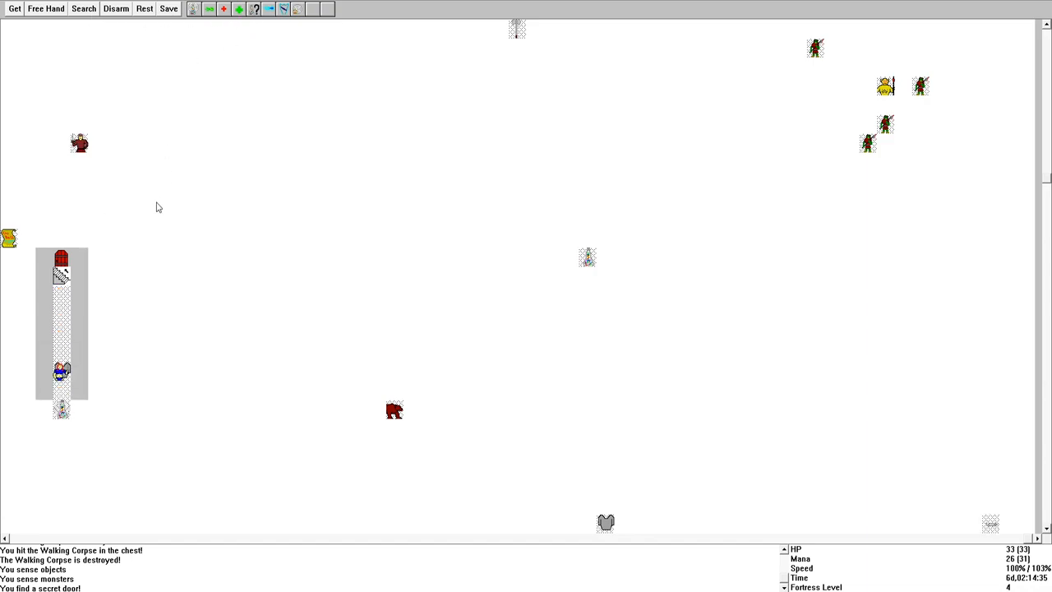
Search for the secret door on fortress level 4 and try to get the Suit of Chain Mail
{"action": "left_click", "coordinate": [13, 10]}
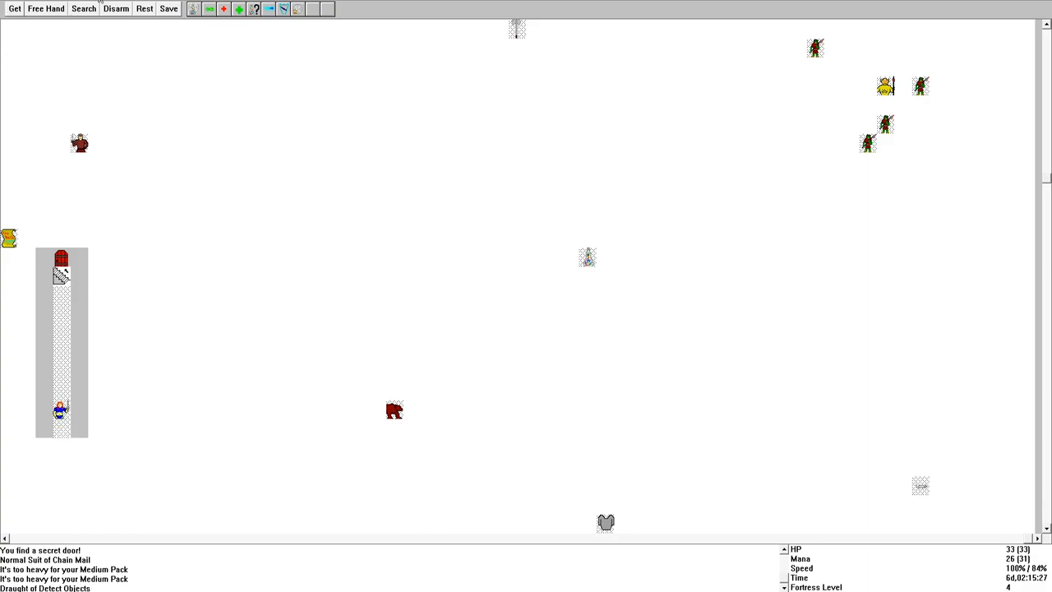
{"action": "mouse_move", "coordinate": [313, 112]}
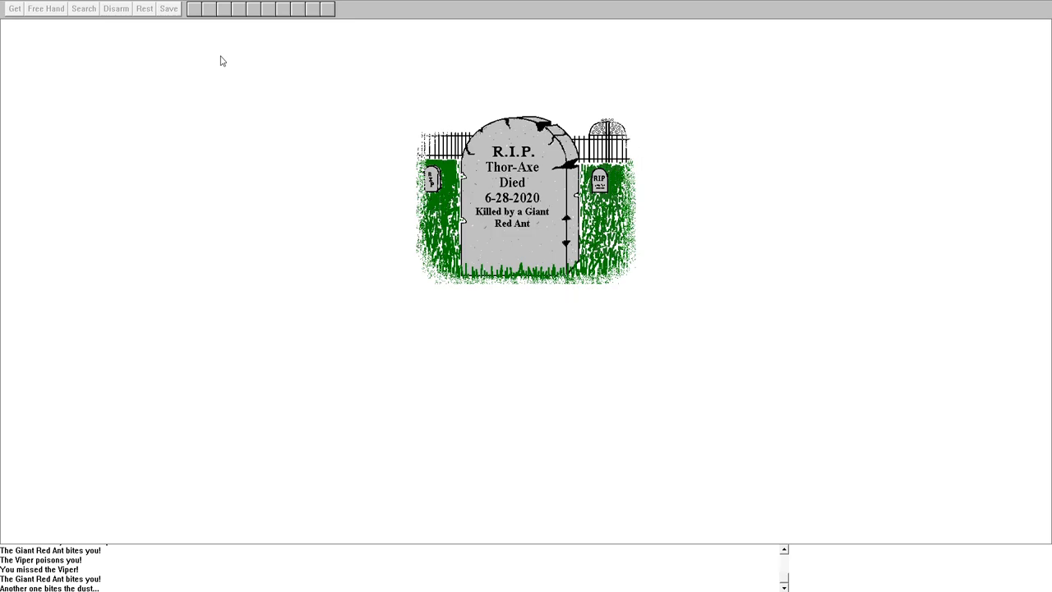
{"action": "mouse_move", "coordinate": [148, 112]}
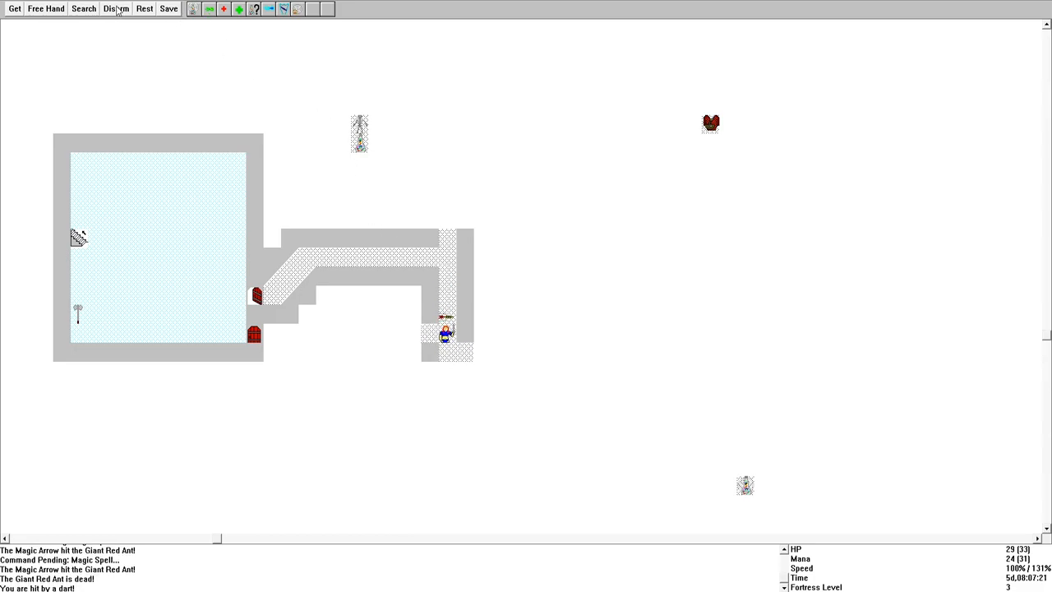
Cast Magic Arrow at the Giant Red Ant on fortress level 3 until it dies
{"action": "left_click", "coordinate": [115, 8]}
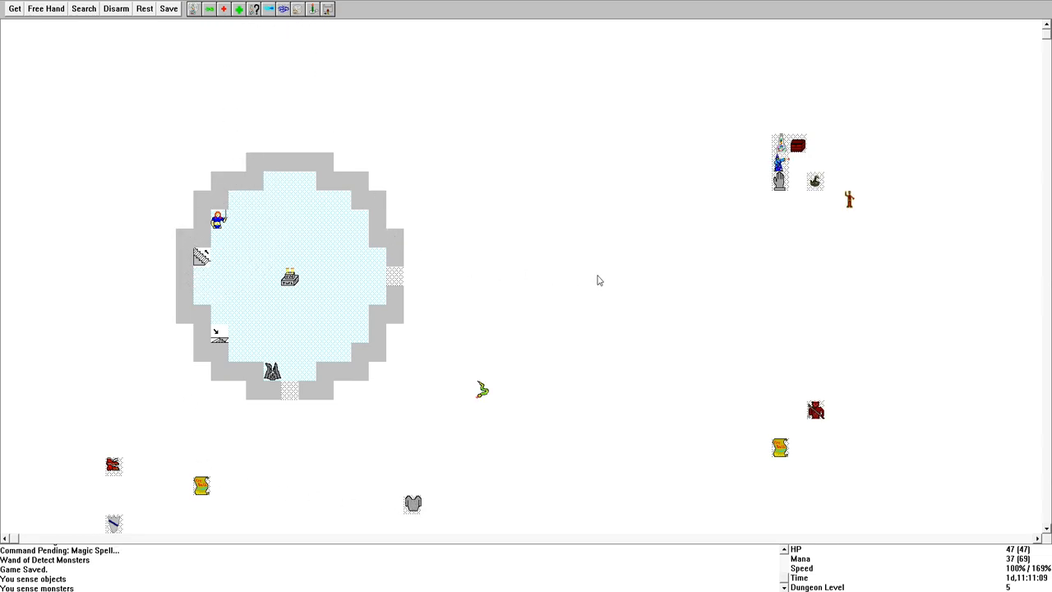
{"action": "mouse_move", "coordinate": [750, 244]}
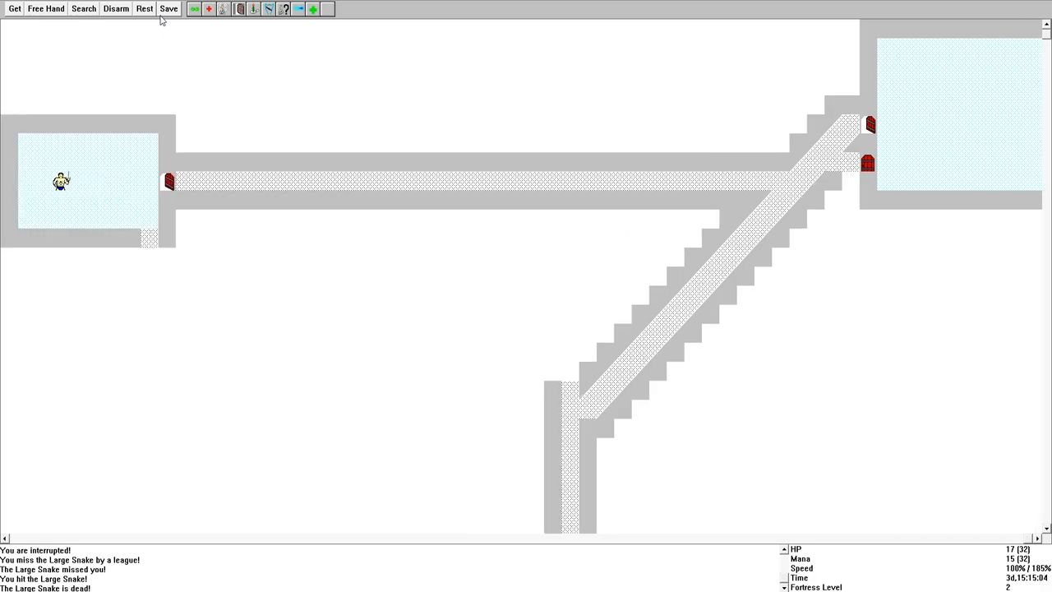
After the Skeleton falls, view the equipment, utility belt, large pack and medium bags
{"action": "left_click", "coordinate": [167, 10]}
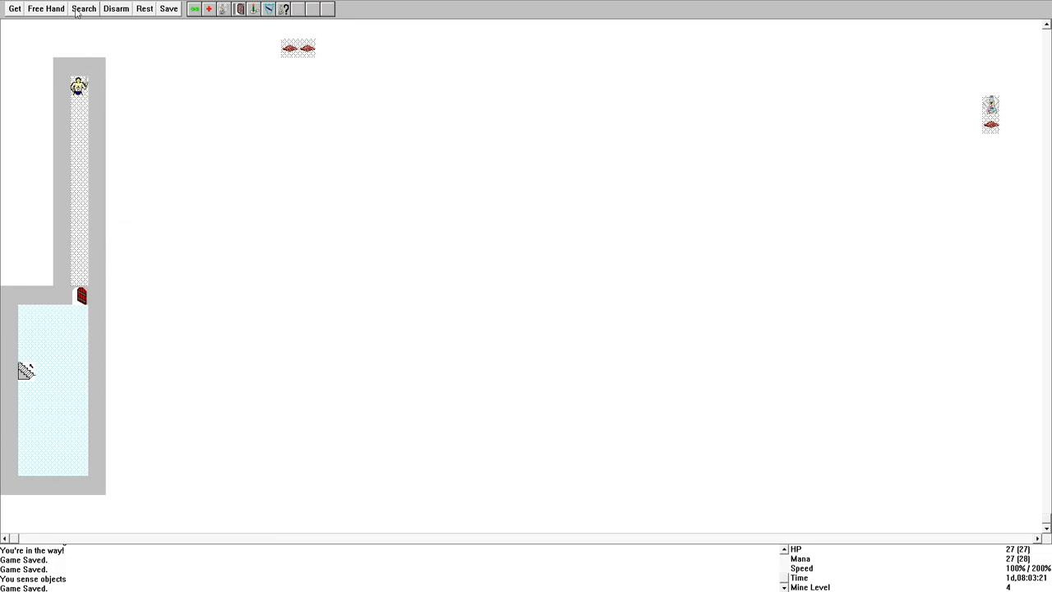
{"action": "left_click", "coordinate": [82, 8]}
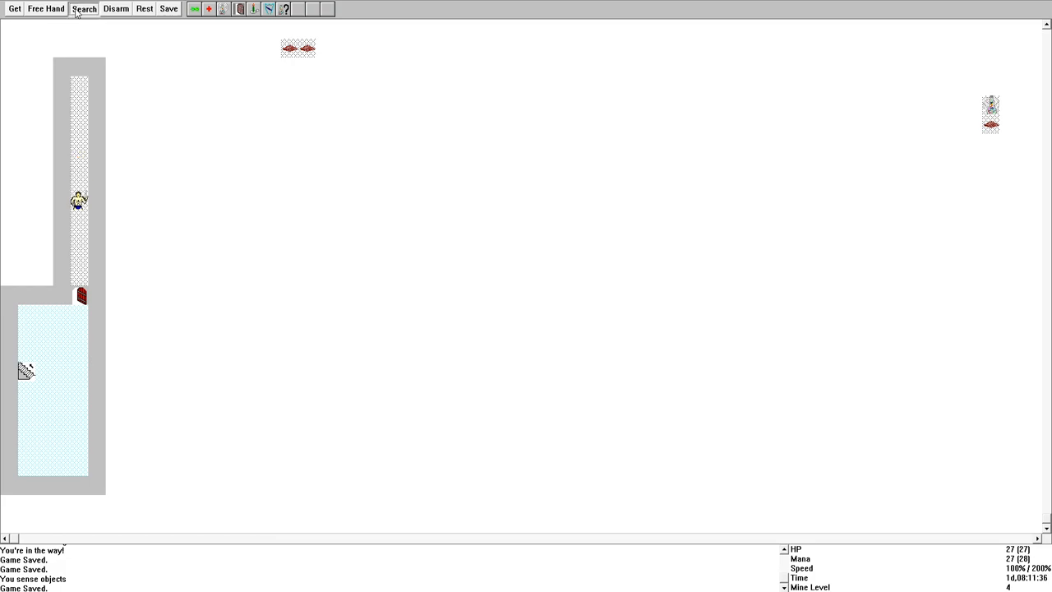
{"action": "left_click", "coordinate": [82, 10]}
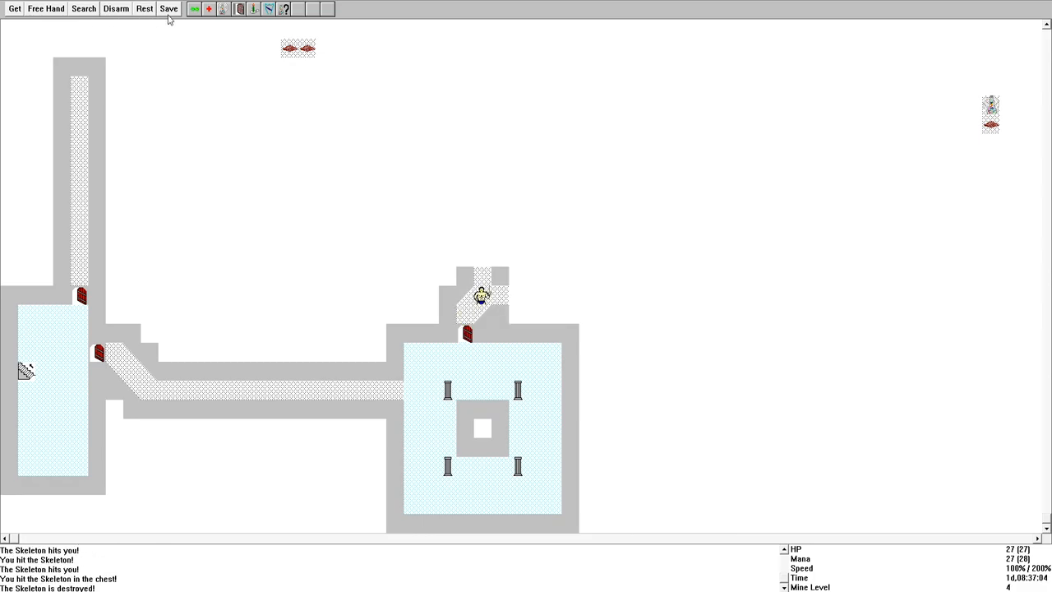
{"action": "left_click", "coordinate": [168, 8]}
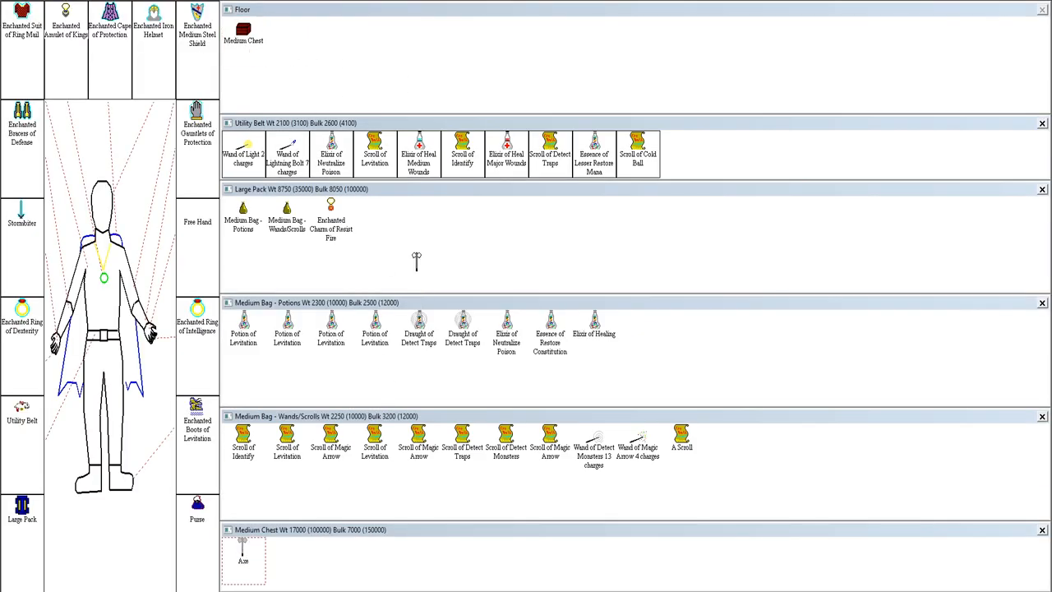
Review another character's inventory with a medium pack, potions bag and 4 Slot Belt
{"action": "left_click_drag", "start_coordinate": [244, 559], "coordinate": [286, 39]}
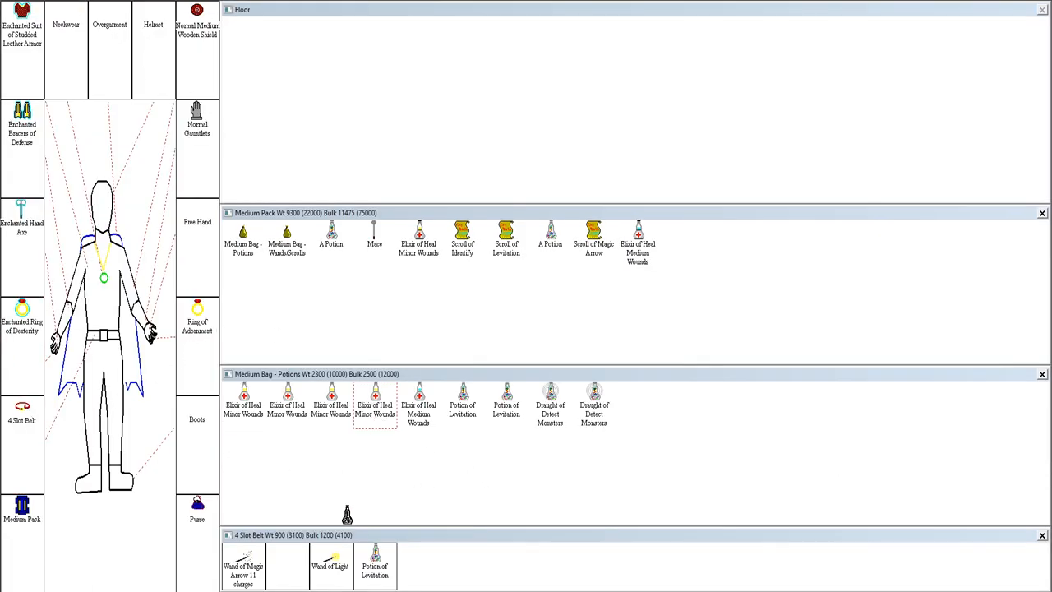
Close the inventory and return to the dungeon level 1 map view
{"action": "left_click_drag", "start_coordinate": [347, 513], "coordinate": [288, 559]}
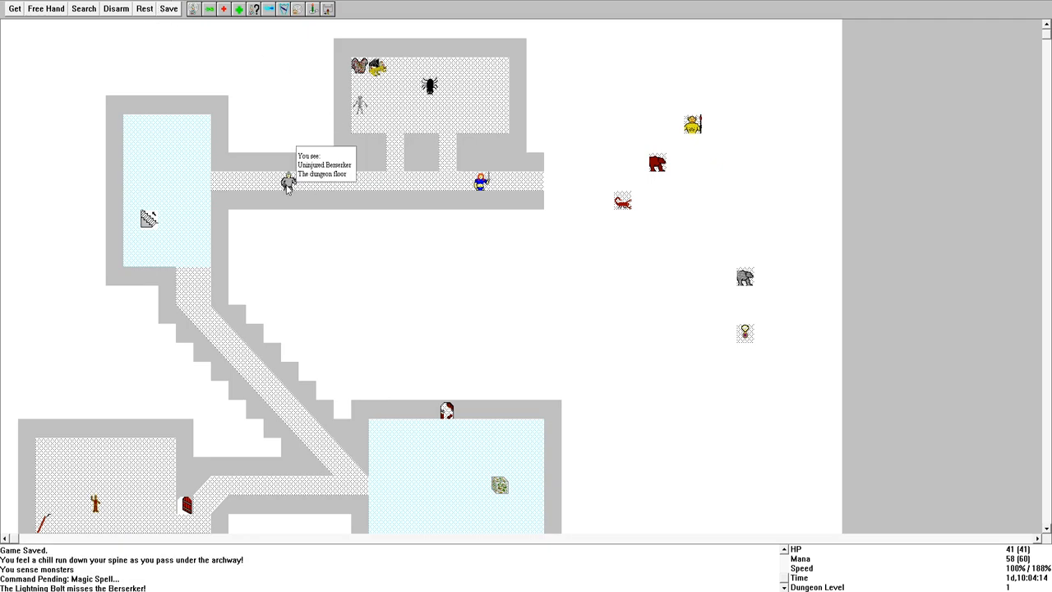
{"action": "mouse_move", "coordinate": [163, 21]}
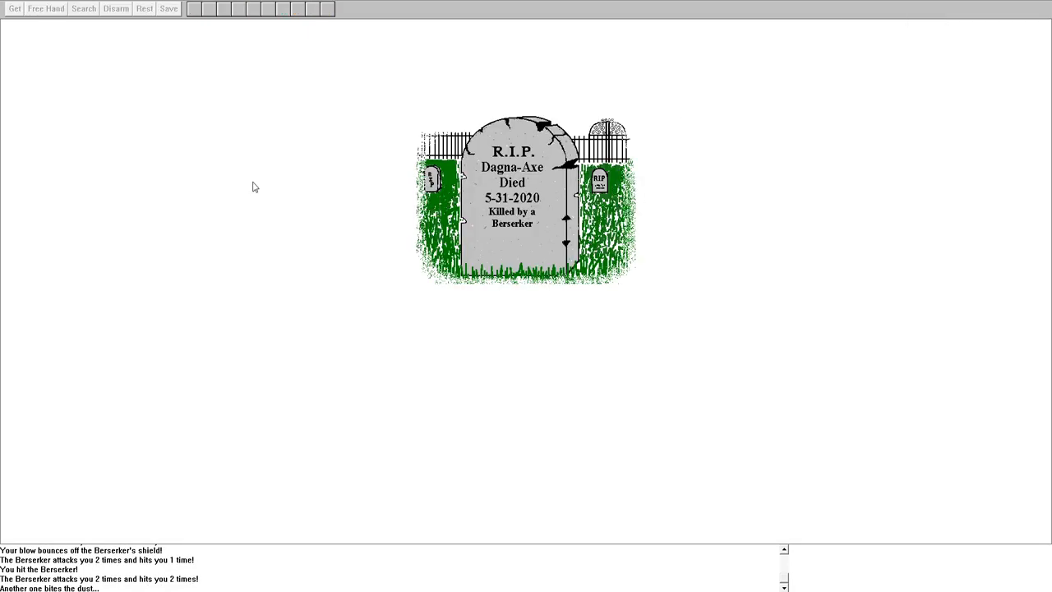
{"action": "mouse_move", "coordinate": [337, 227]}
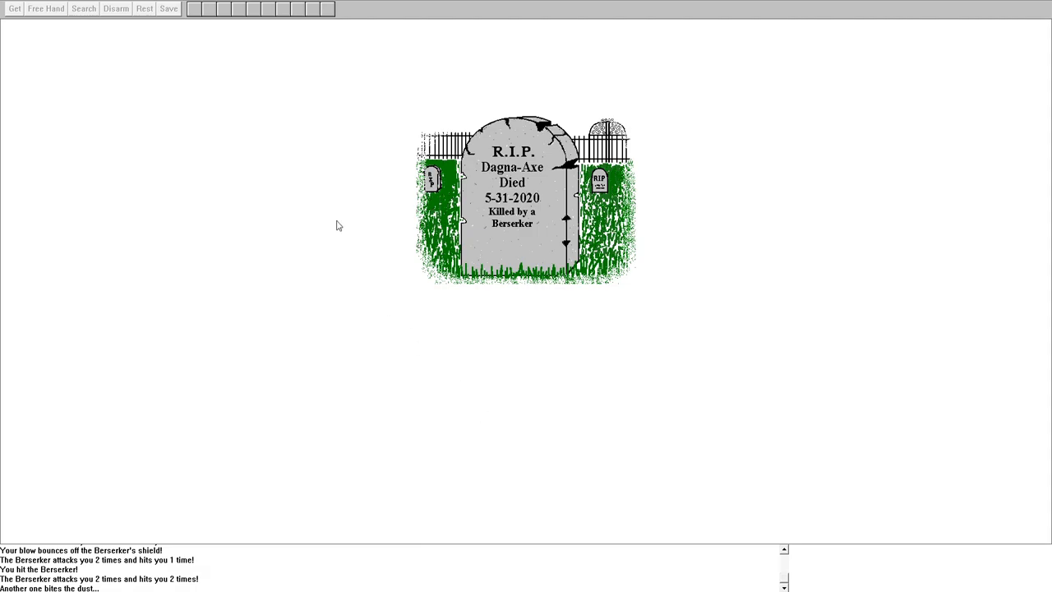
{"action": "mouse_move", "coordinate": [26, 31]}
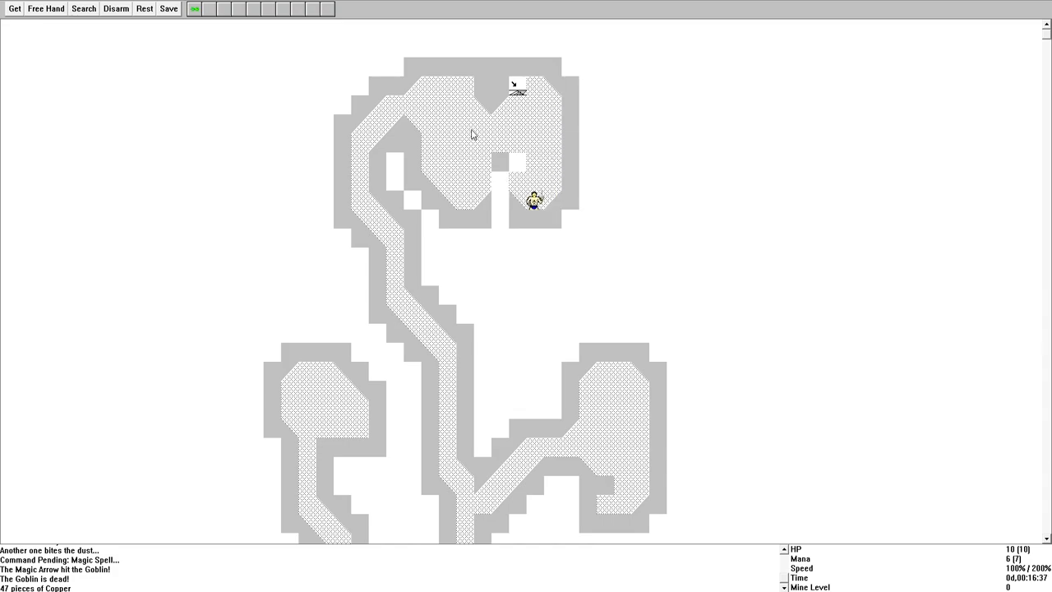
Walk the mine rooms picking up copper pieces, a hammer and a scroll, then save
{"action": "left_click", "coordinate": [168, 10]}
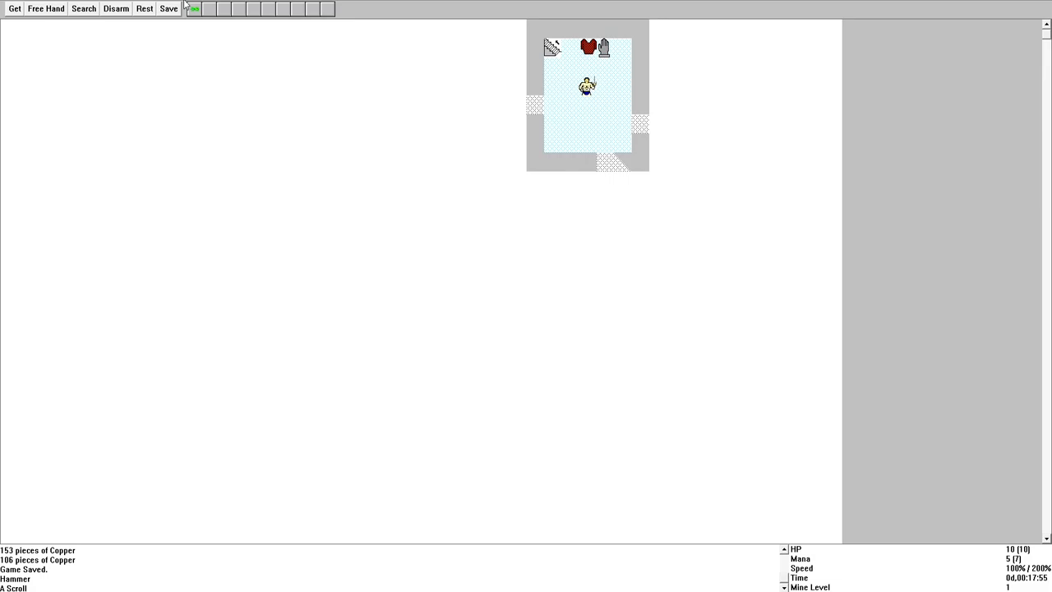
{"action": "left_click", "coordinate": [587, 46]}
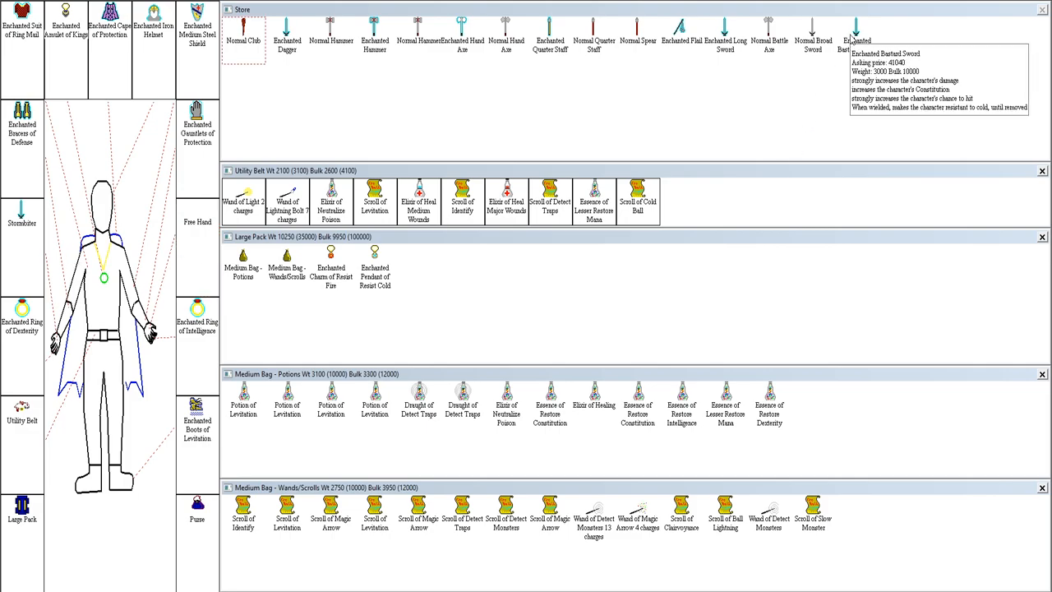
{"action": "mouse_move", "coordinate": [859, 50]}
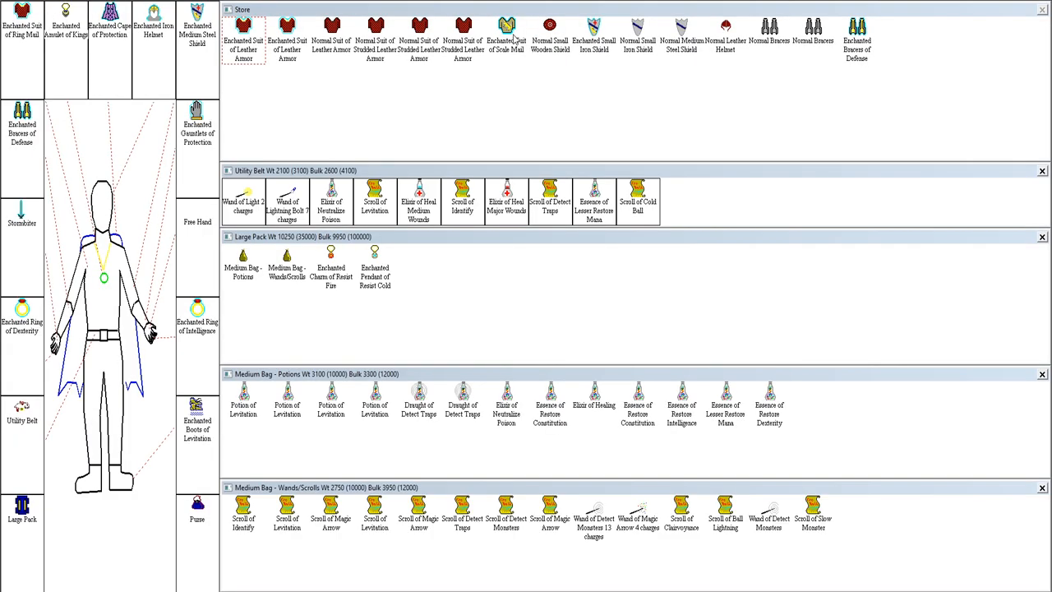
{"action": "mouse_move", "coordinate": [23, 25]}
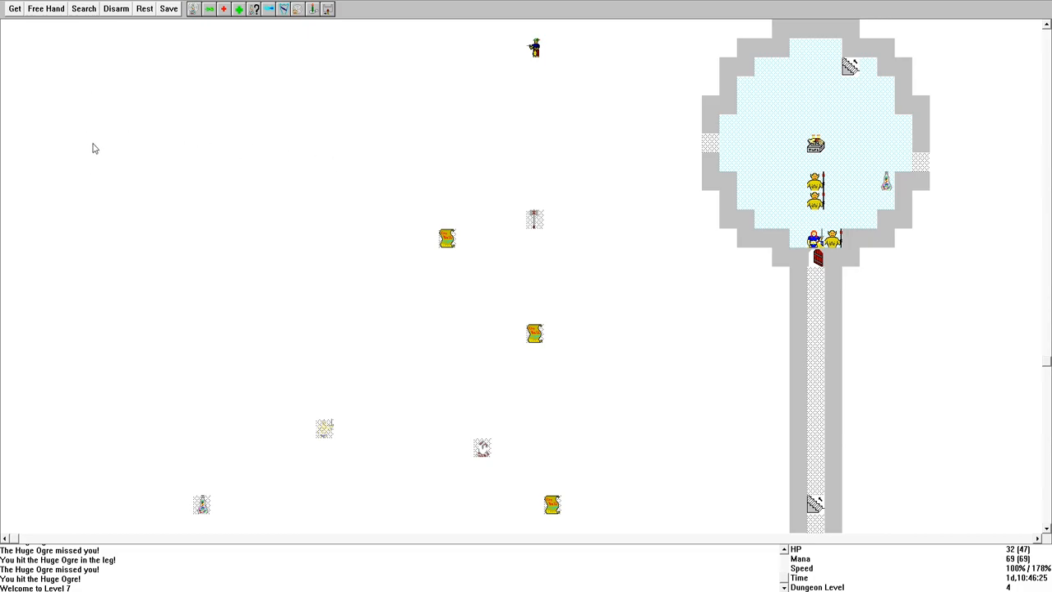
{"action": "mouse_move", "coordinate": [85, 109]}
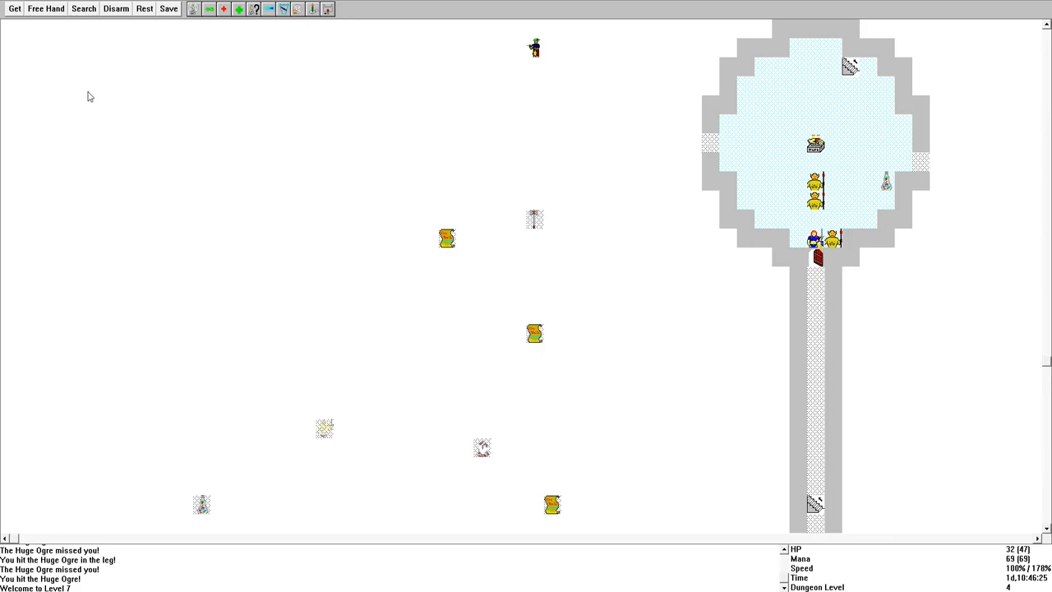
{"action": "mouse_move", "coordinate": [89, 120]}
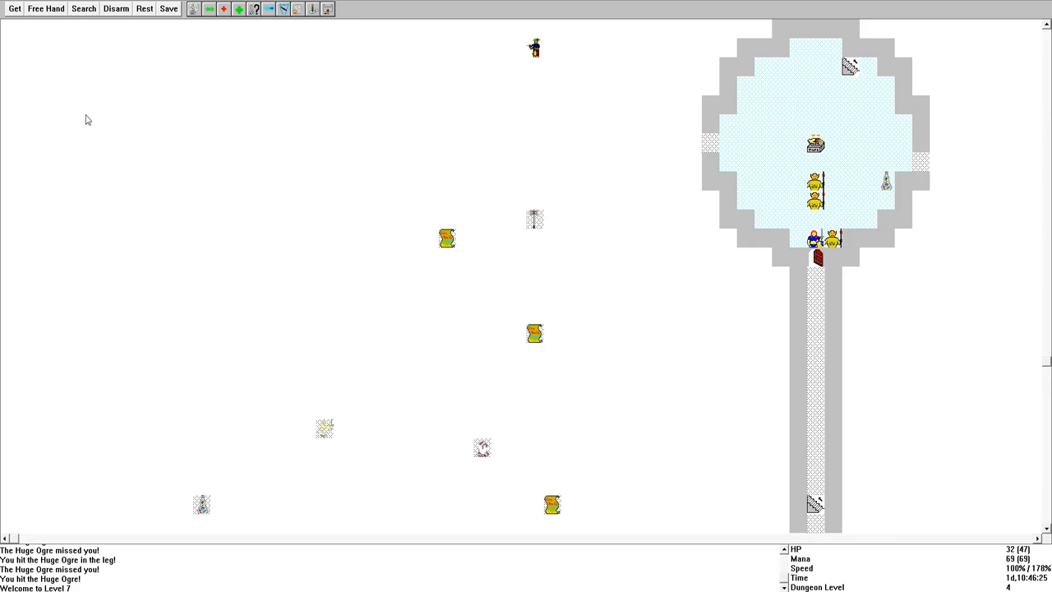
{"action": "mouse_move", "coordinate": [98, 112]}
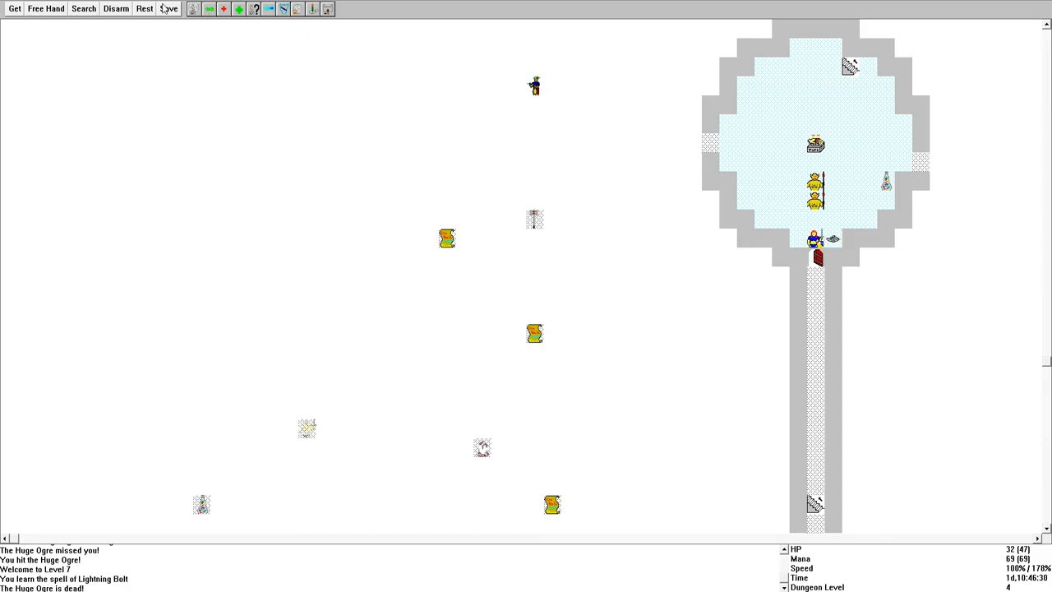
{"action": "mouse_move", "coordinate": [135, 125]}
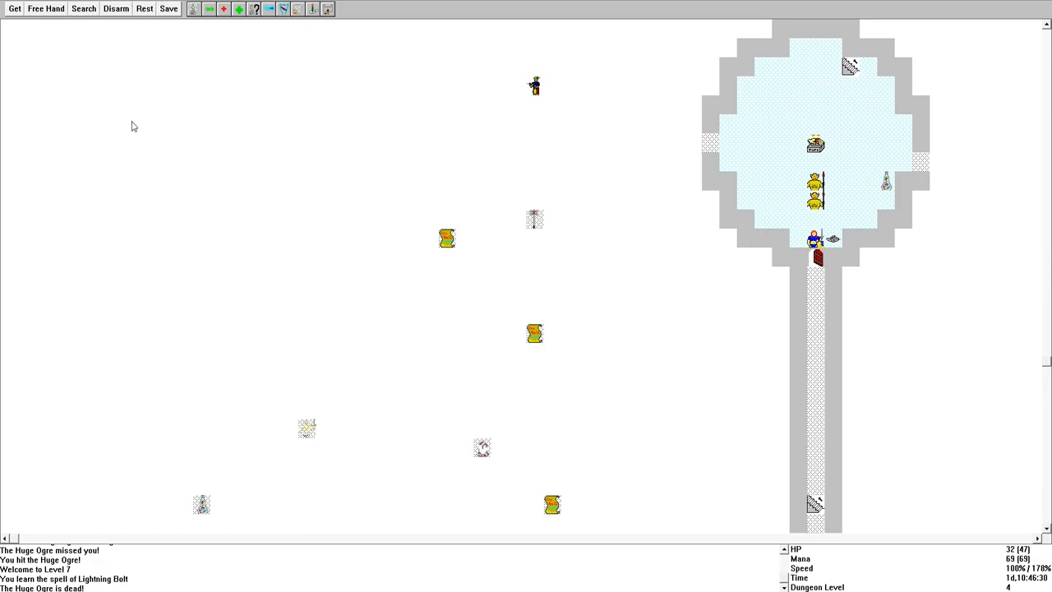
{"action": "mouse_move", "coordinate": [97, 117]}
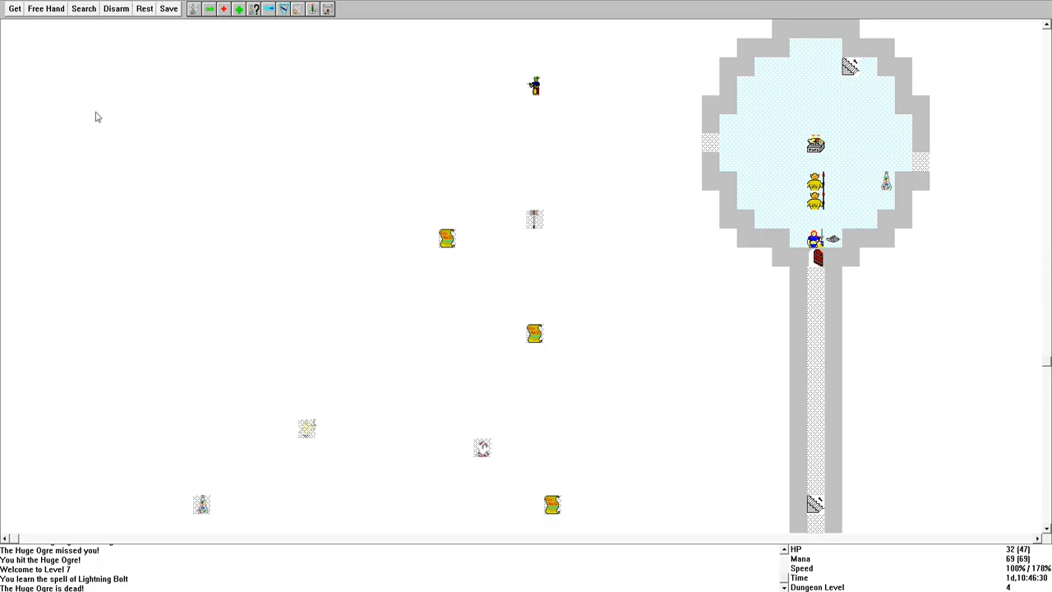
{"action": "mouse_move", "coordinate": [102, 125]}
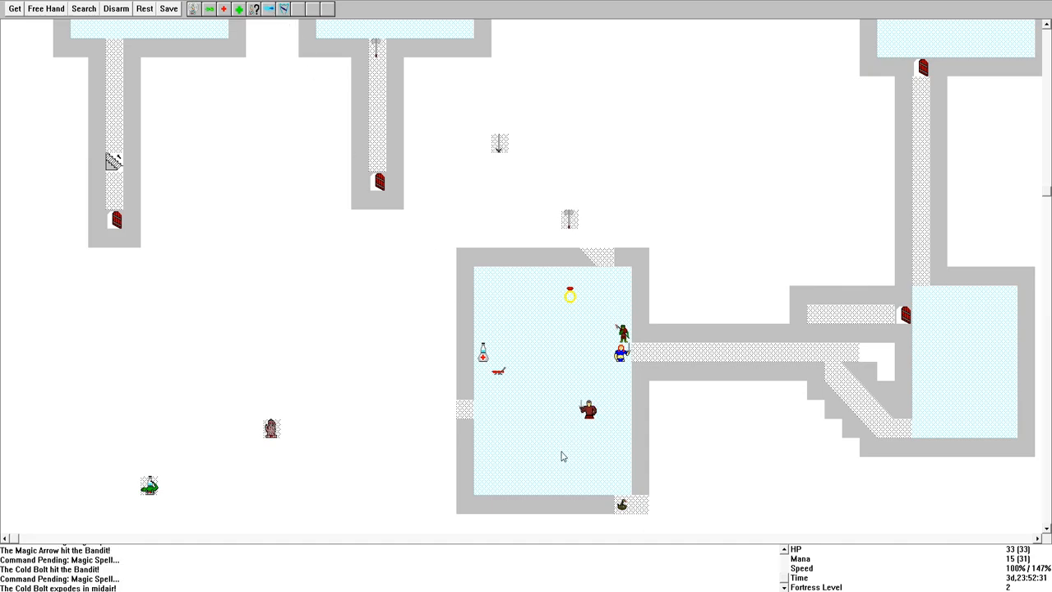
View the store screen with equipped items, the Small Pack's potions and scrolls, and the 2 Slot Belt
{"action": "left_click", "coordinate": [599, 420]}
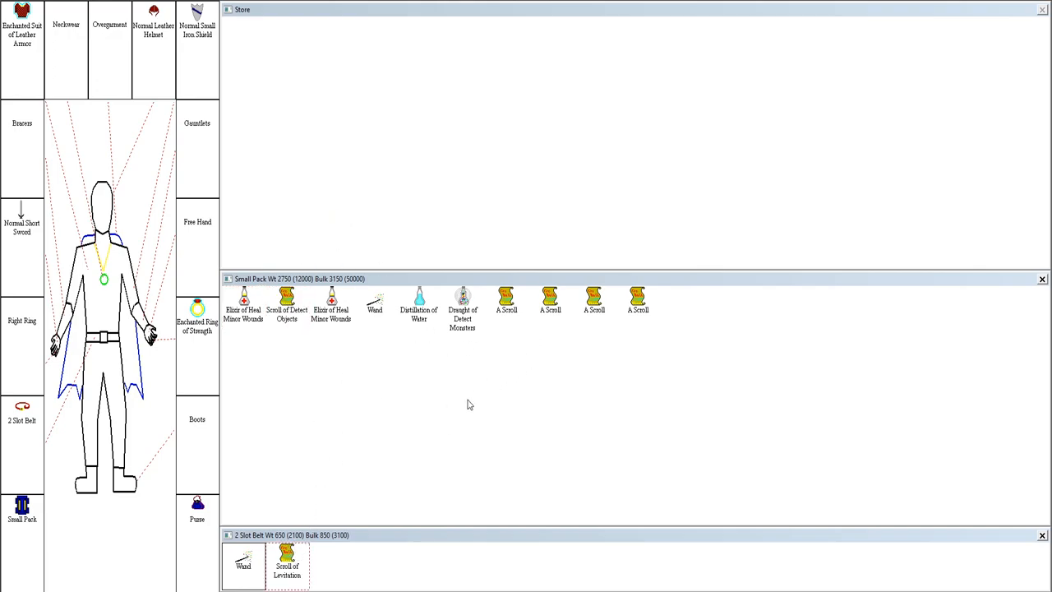
Travel back to A Tiny Hamlet and save the game from the toolbar
{"action": "left_click", "coordinate": [549, 300]}
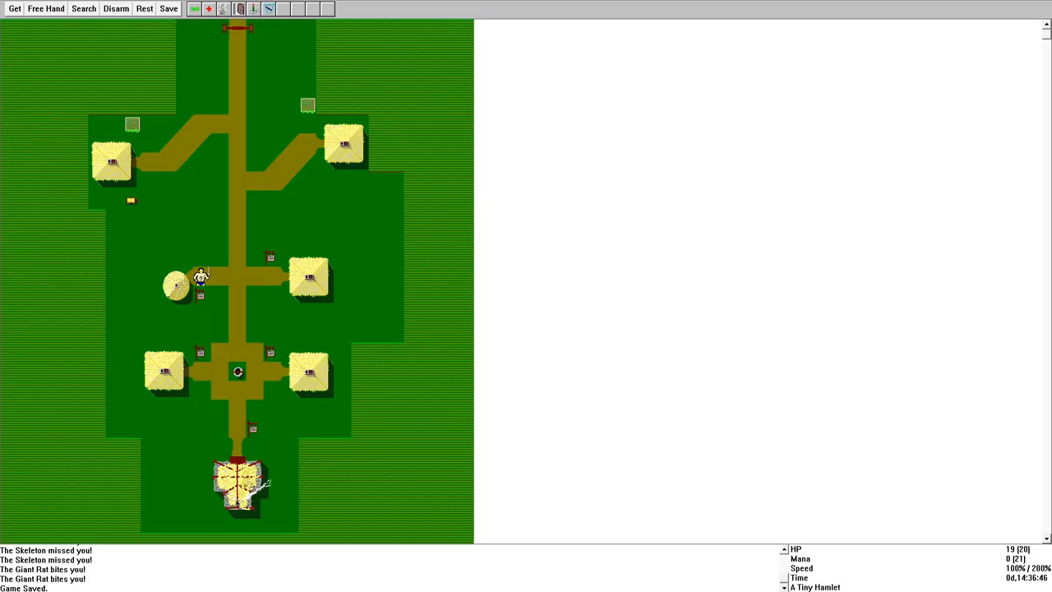
Attempt twice to disarm the nearby trap before exploring and viewing the full level map
{"action": "left_click", "coordinate": [115, 10]}
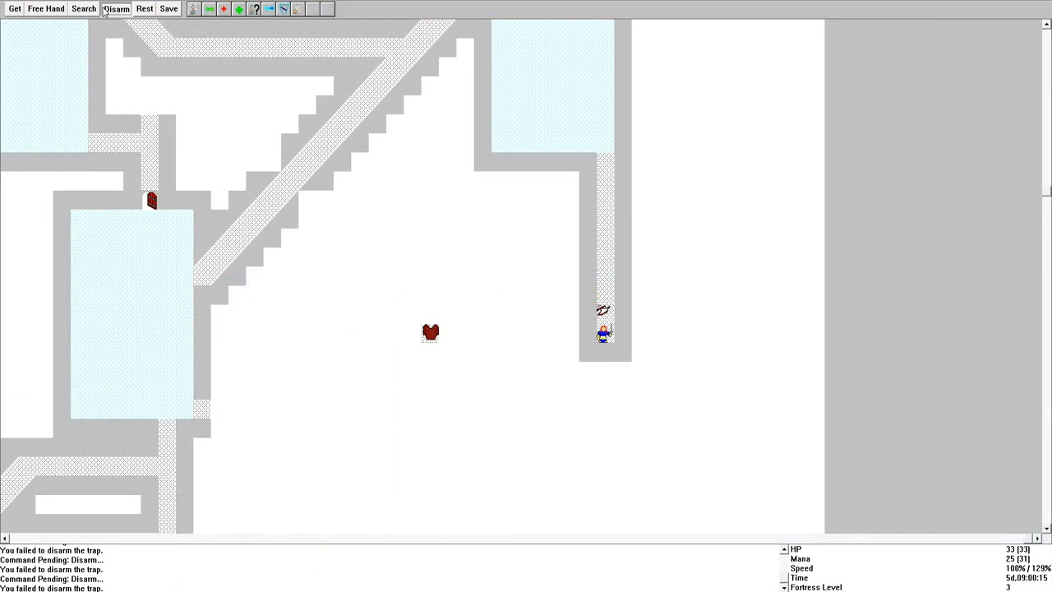
{"action": "left_click", "coordinate": [115, 8]}
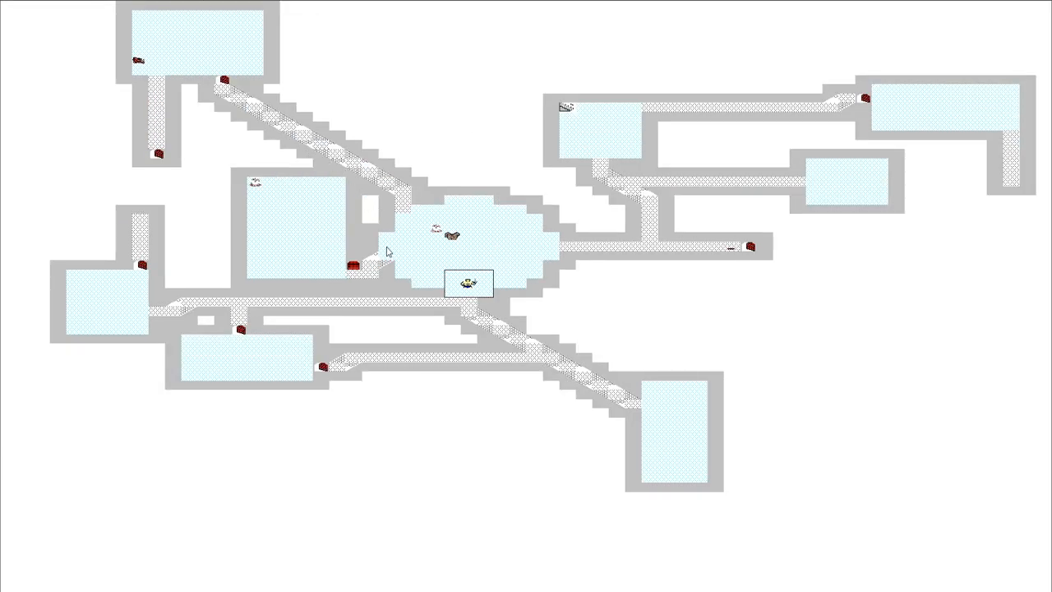
{"action": "mouse_move", "coordinate": [38, 7]}
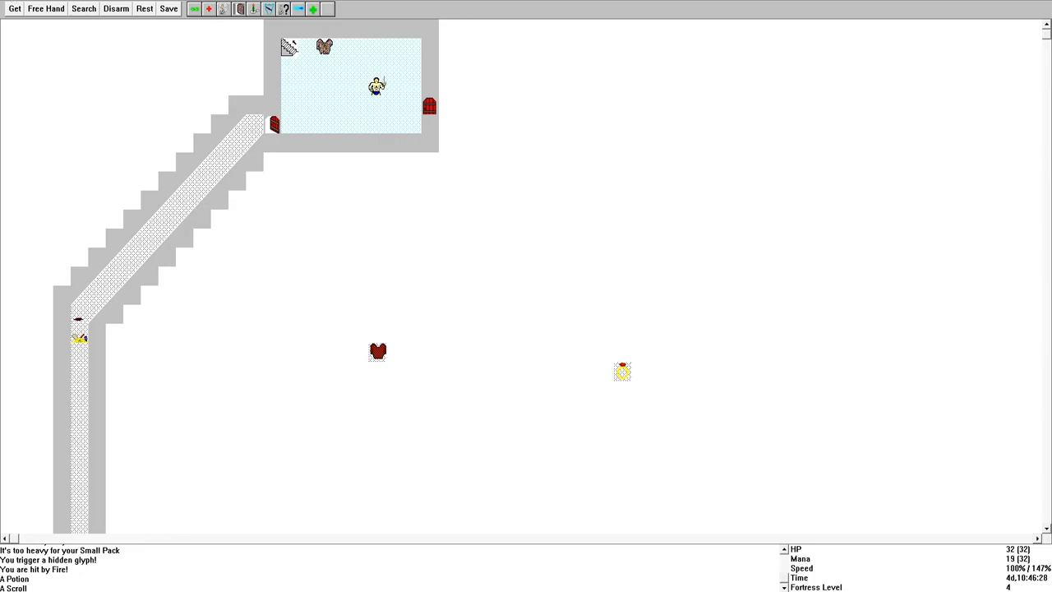
Cast Magic Arrow at the attacking kobolds in the Mine Level 4 corridor until they die
{"action": "left_click", "coordinate": [306, 68]}
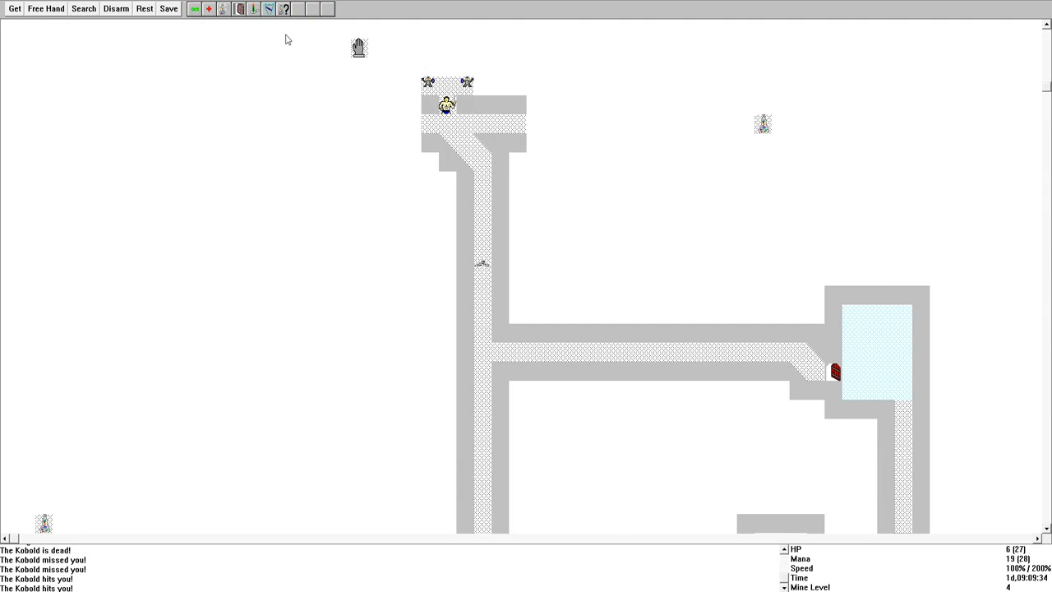
{"action": "left_click", "coordinate": [194, 10]}
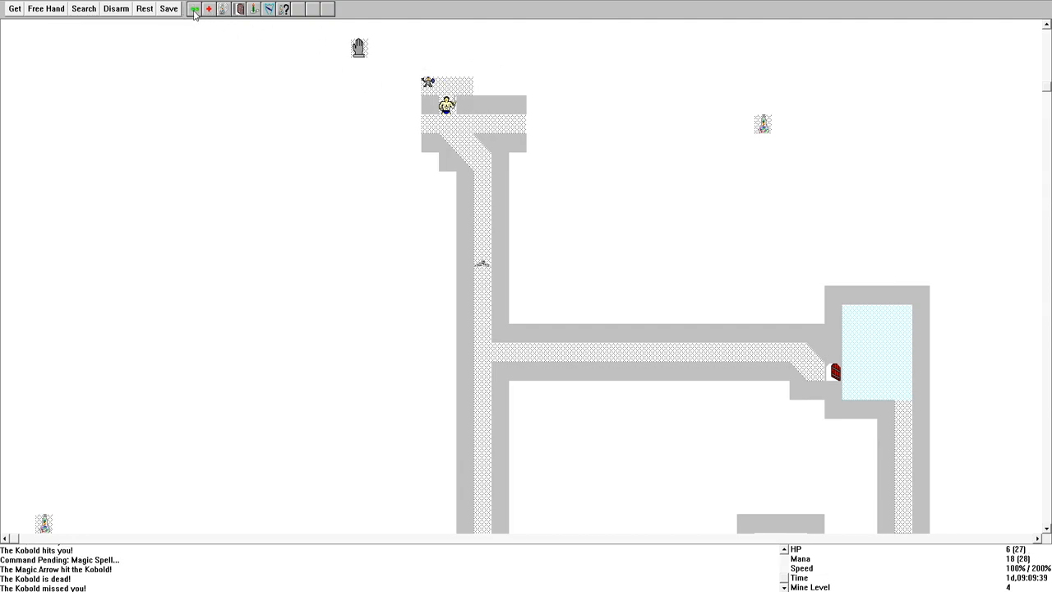